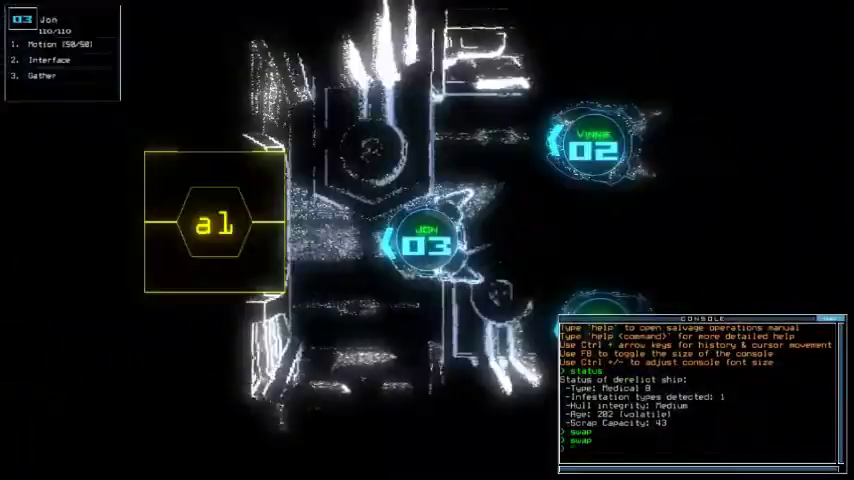
Step: Switch to the ship schematic view after running motion scans and closing doors
key(')
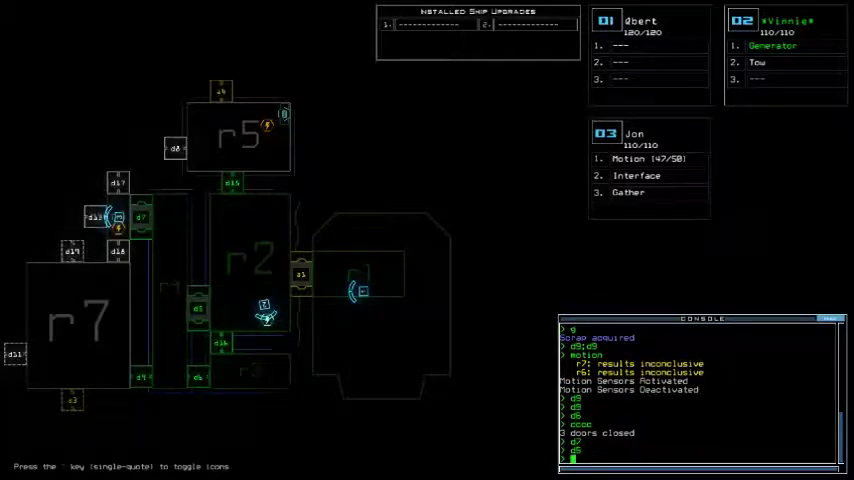
Step: Send drone 2 onward with a 'navigate 2' command toward the next room
text(navigate 2)
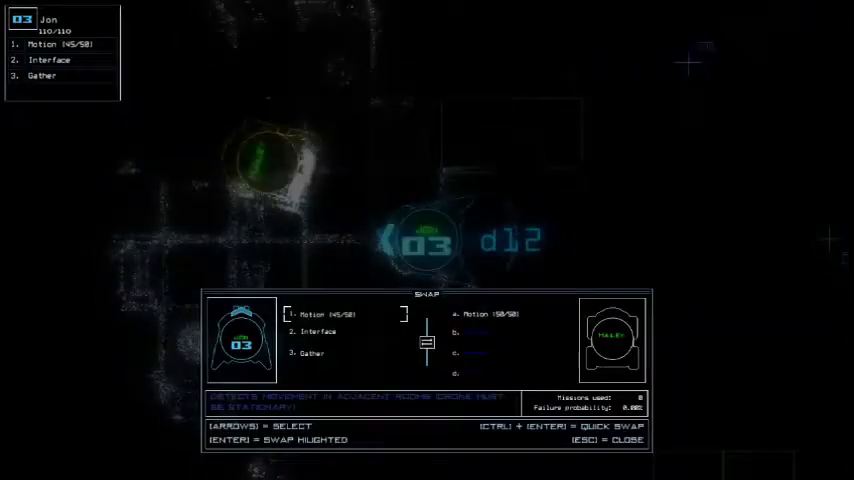
key(Escape)
text(d)
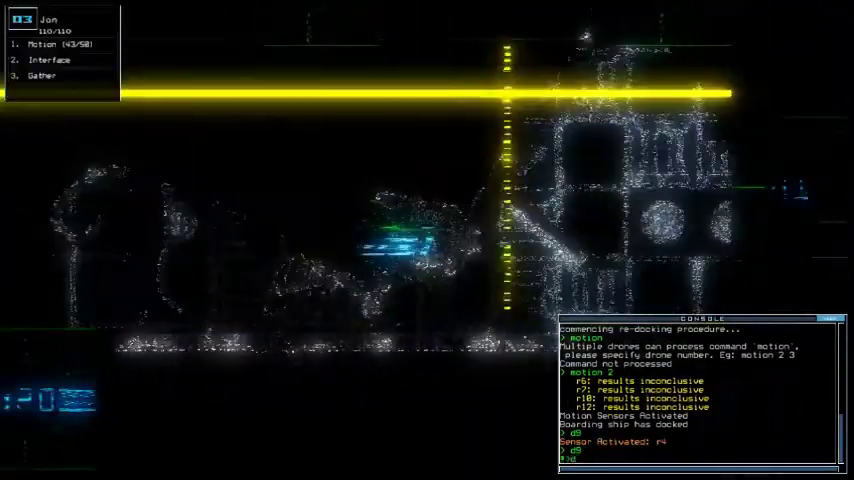
Step: Return to the schematic view and dismiss the overlay as the drones dock and the run ends
key(')
text(11)
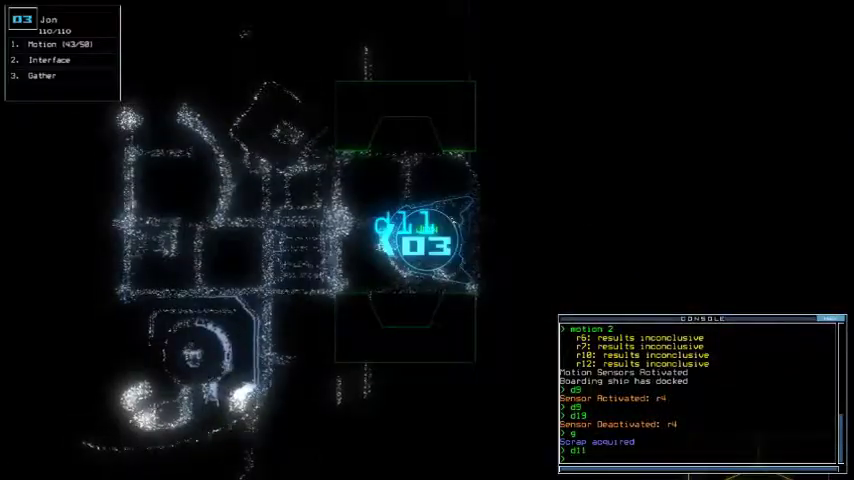
key(Escape)
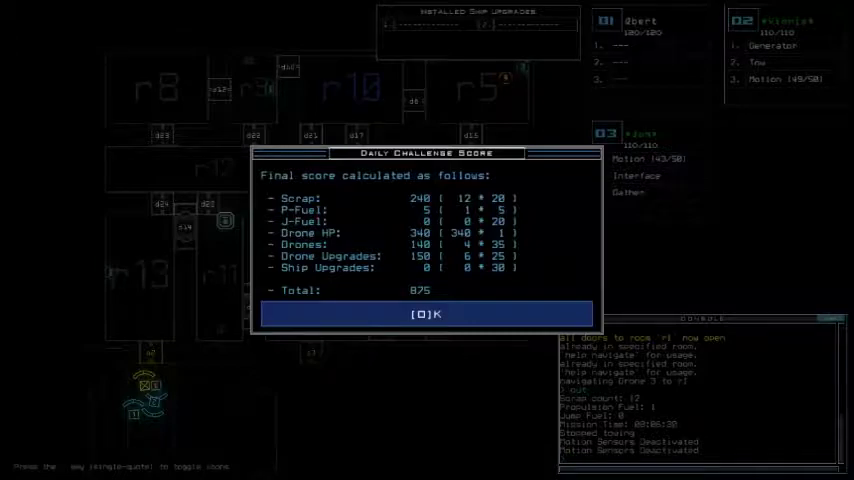
Step: Accept the 875-point Daily Challenge Score to bring up the daily leaderboard
click(426, 314)
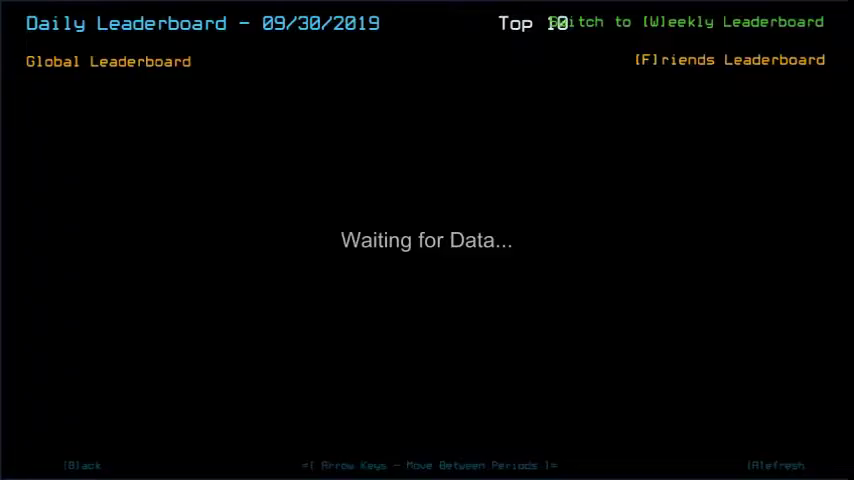